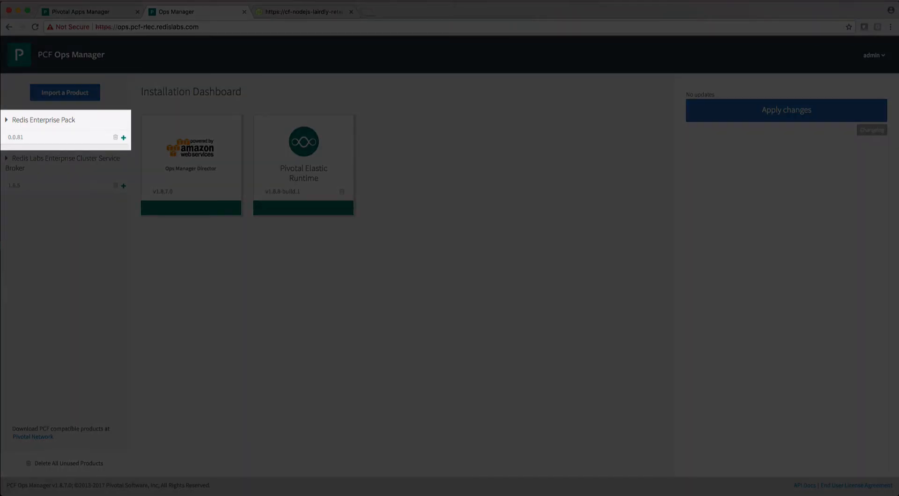
Step: Search Pivotal Network for 'redis enterprise Pack'
{"action": "left_click", "coordinate": [33, 437]}
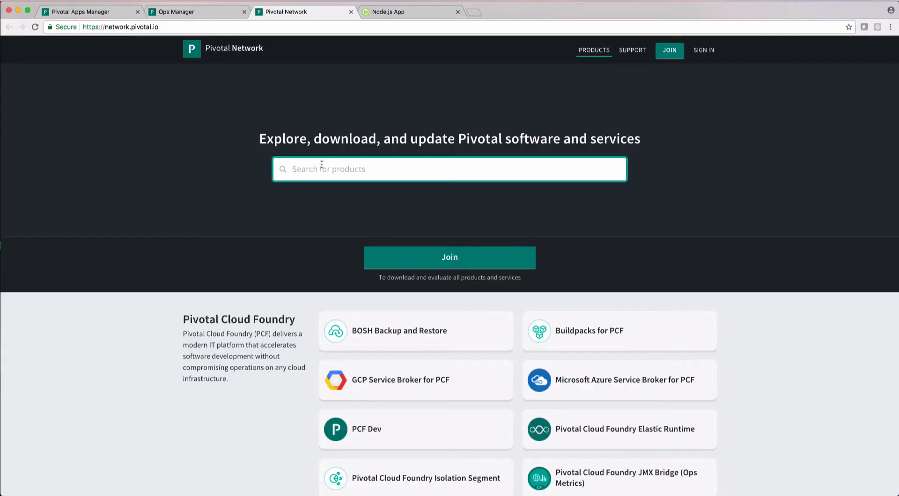
{"action": "type", "text": "redis"}
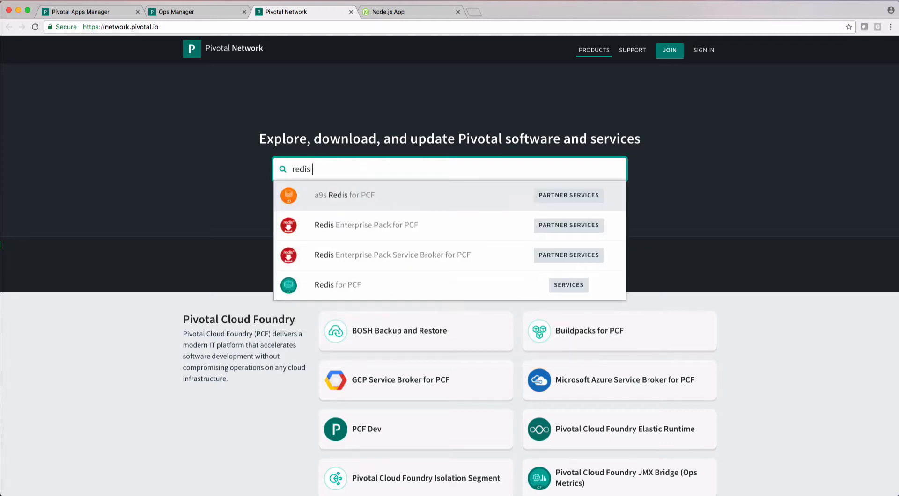
{"action": "type", "text": "enterprise"}
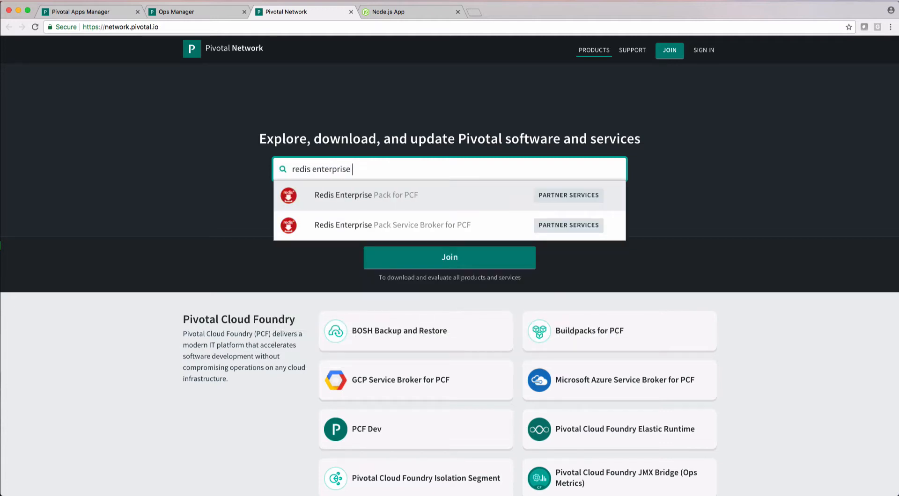
{"action": "type", "text": "Pack"}
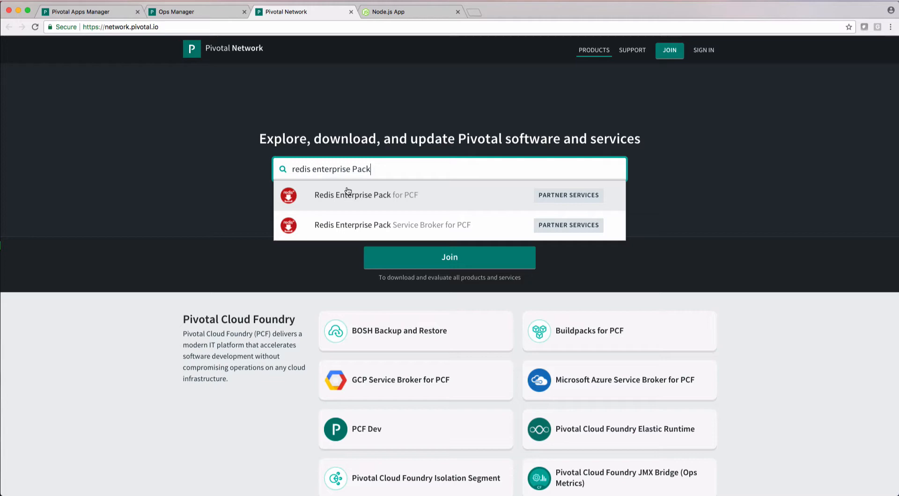
Step: Add Redis Enterprise Pack to the Ops Manager installation and view its settings
{"action": "left_click", "coordinate": [197, 11]}
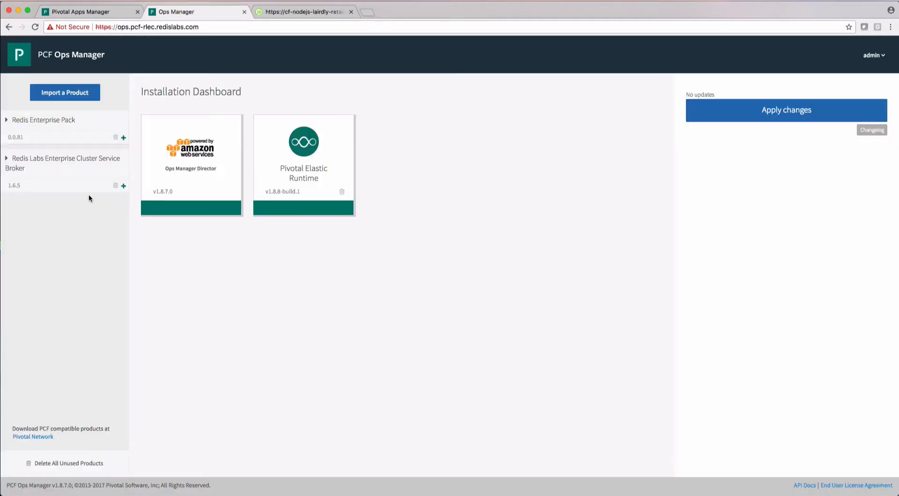
{"action": "left_click", "coordinate": [123, 138]}
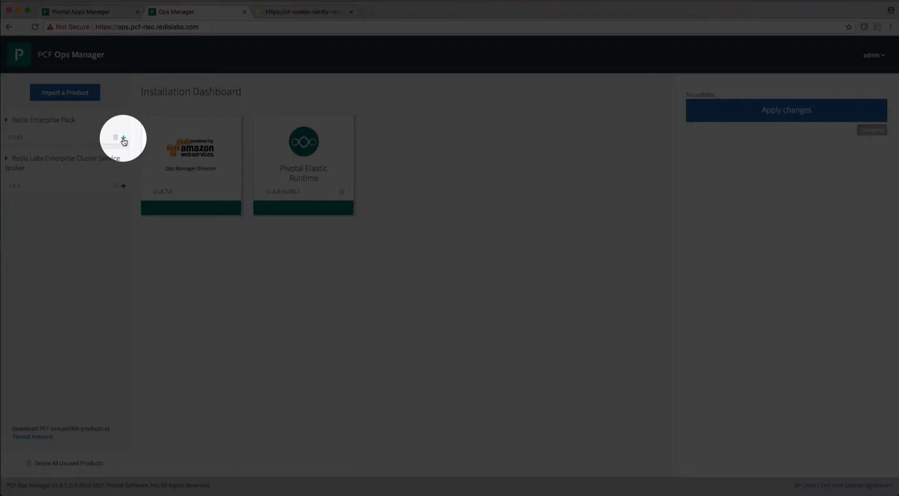
{"action": "left_click", "coordinate": [122, 138]}
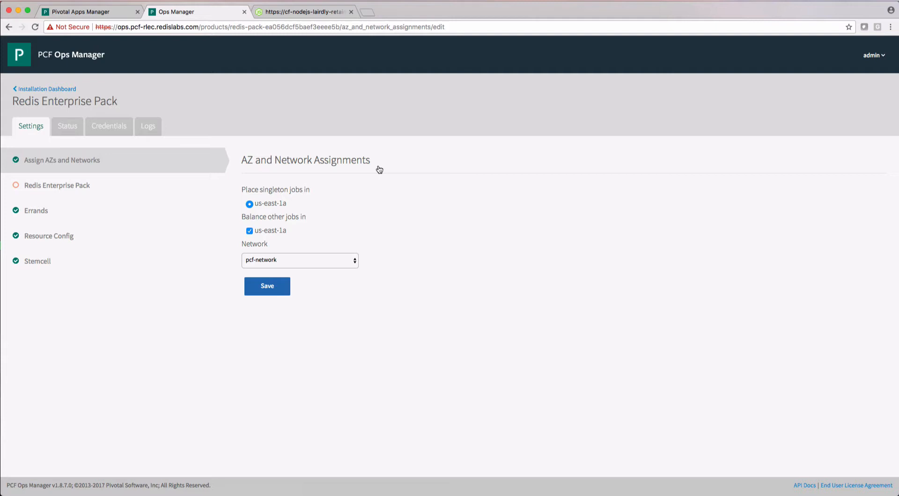
{"action": "left_click", "coordinate": [58, 185]}
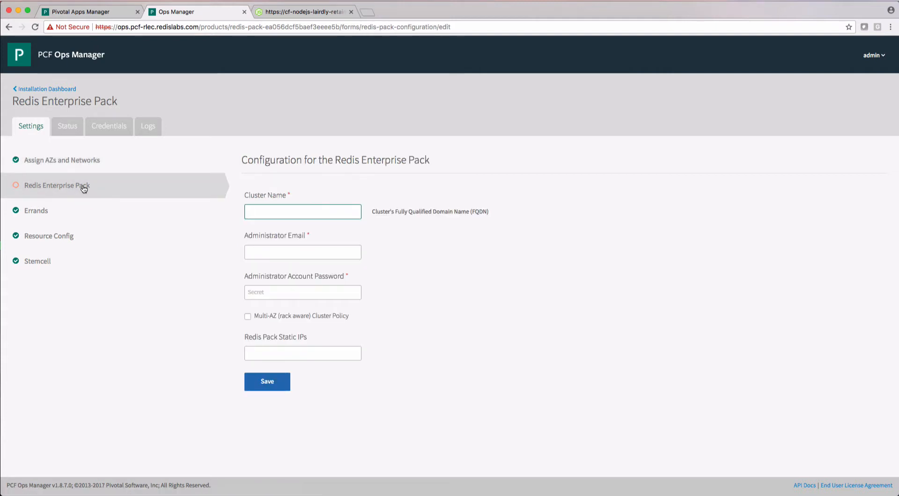
{"action": "left_click", "coordinate": [301, 211]}
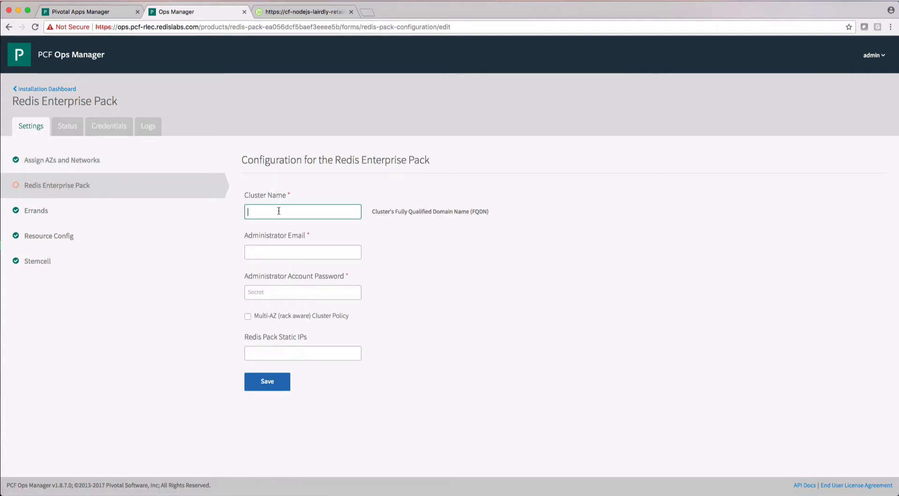
{"action": "type", "text": "myclu"}
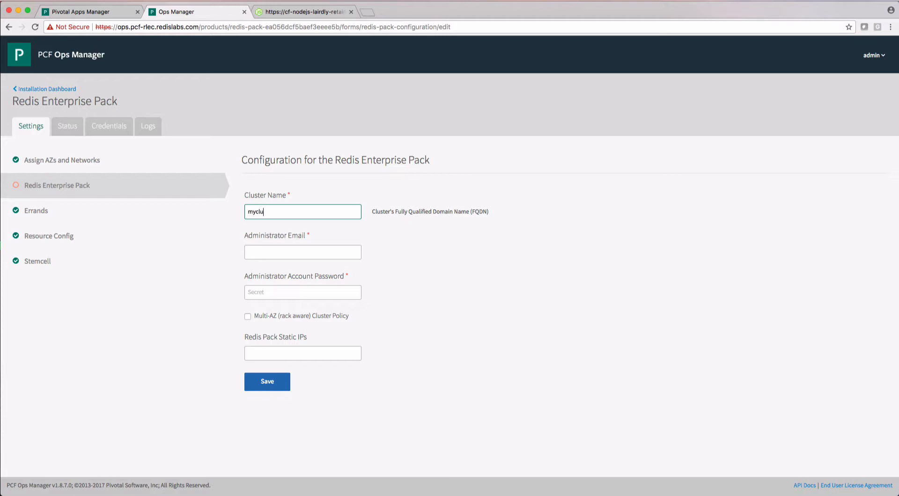
{"action": "type", "text": "ster.demo"}
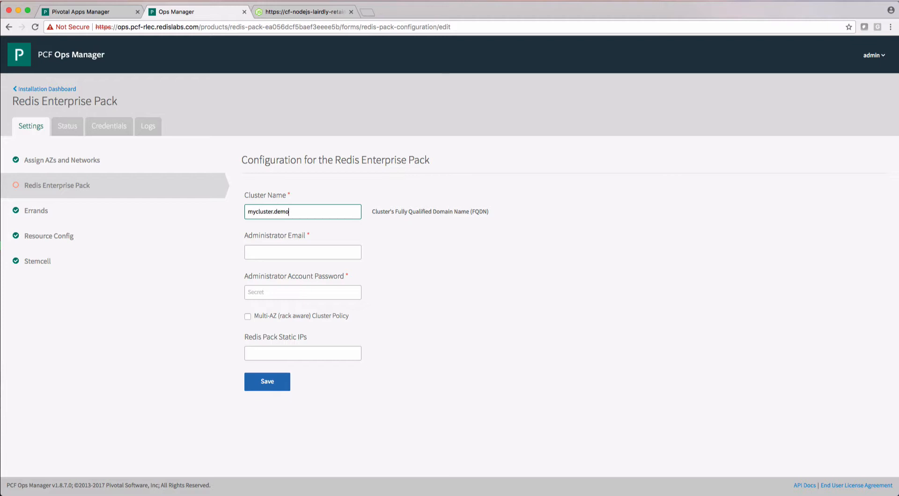
{"action": "type", "text": ".pcf-rlec.redislabs.com"}
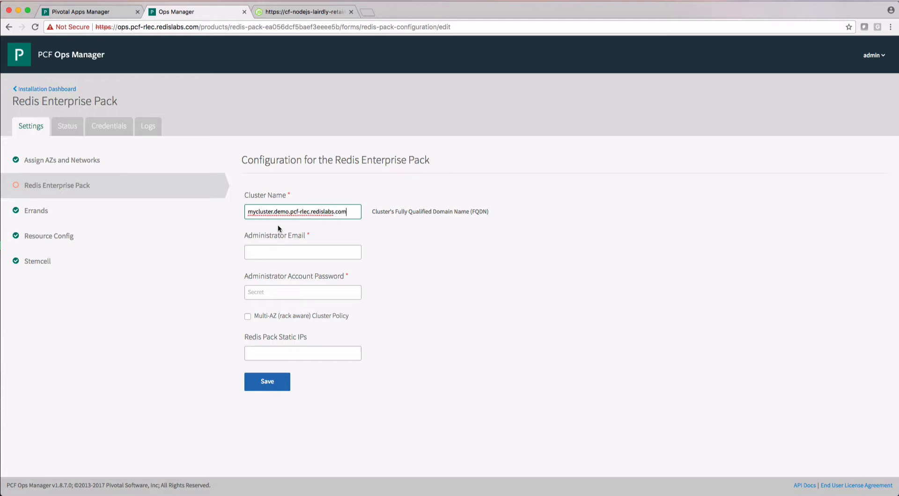
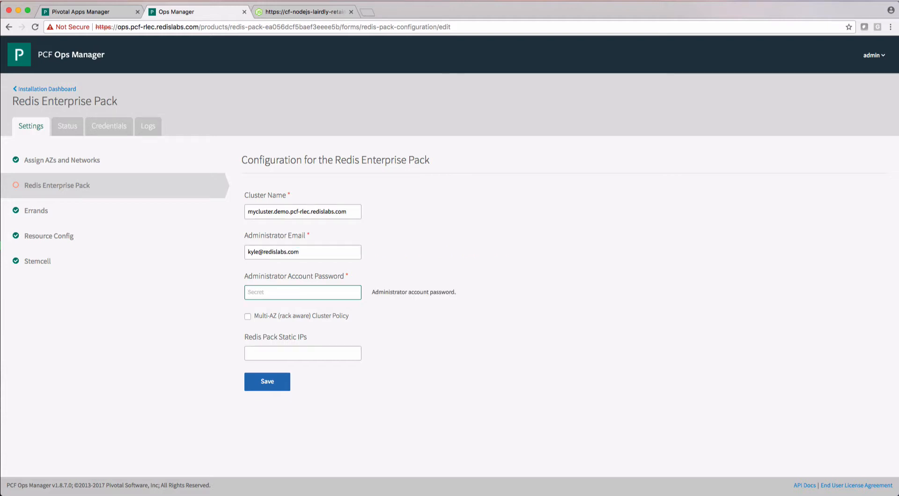
Step: Enter the three static IPs (10.0.16.111, 10.0.16.112, 10.…) and save the configuration
{"action": "left_click", "coordinate": [301, 353]}
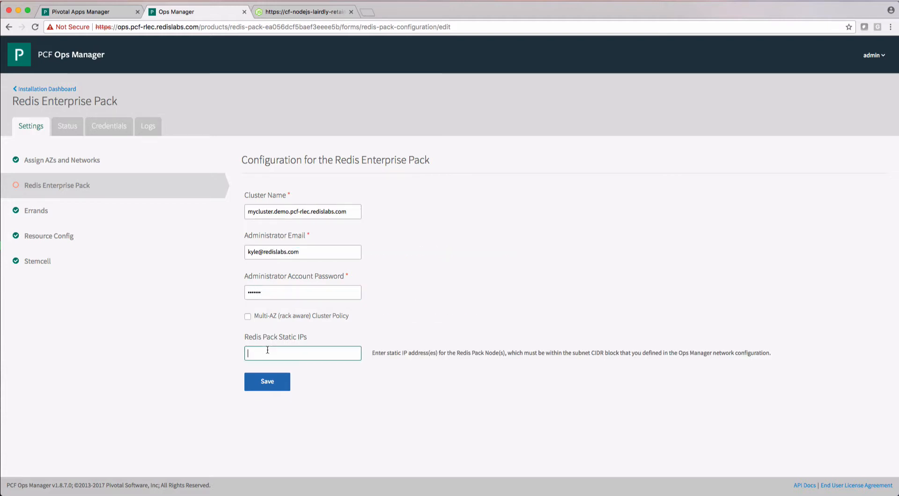
{"action": "type", "text": "10.0.16.111,"}
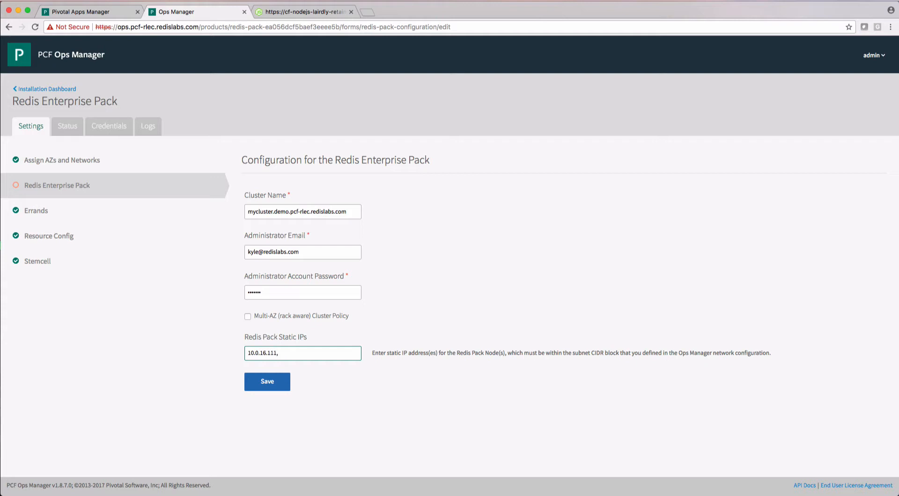
{"action": "type", "text": "10.0.16.112,10.0.16.113"}
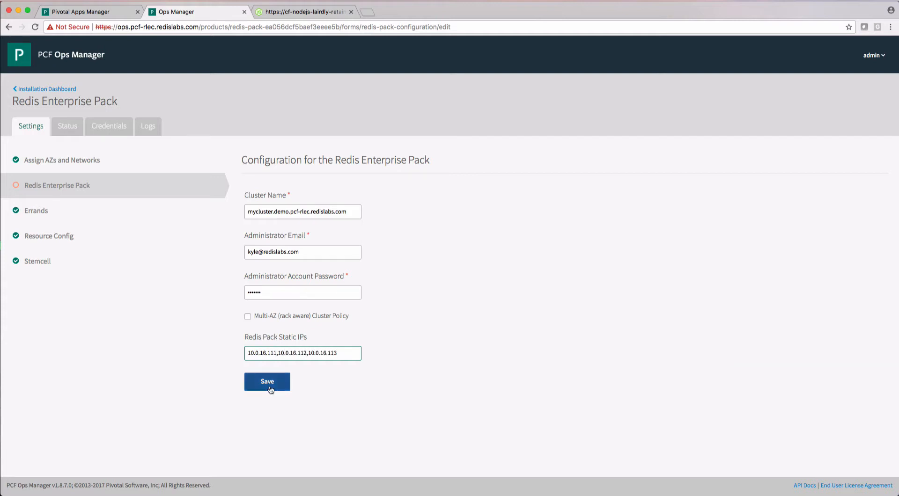
{"action": "left_click", "coordinate": [266, 382]}
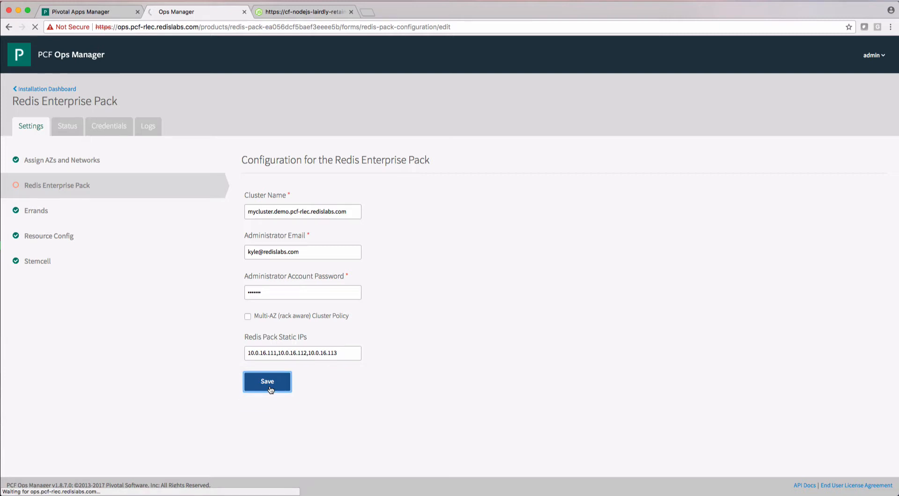
Step: Review errands and resource config, then confirm the ubuntu-trusty 3363 stemcell is in use
{"action": "left_click", "coordinate": [266, 381]}
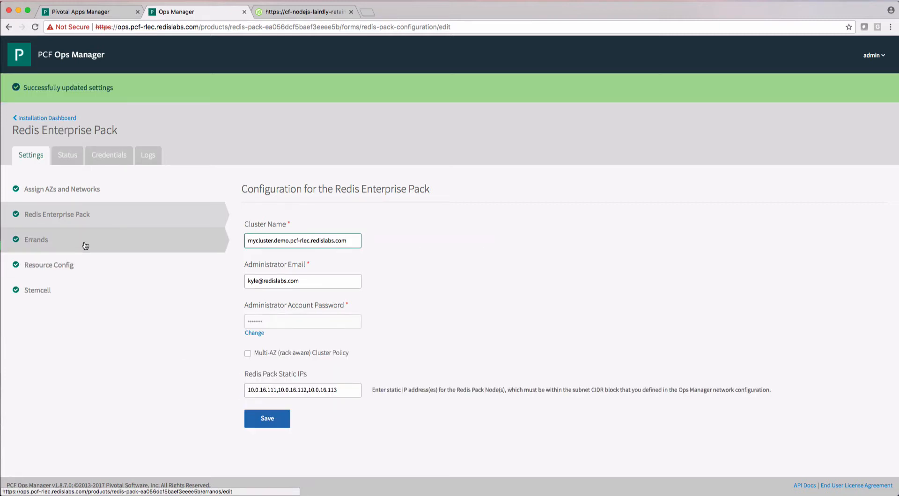
{"action": "left_click", "coordinate": [36, 239]}
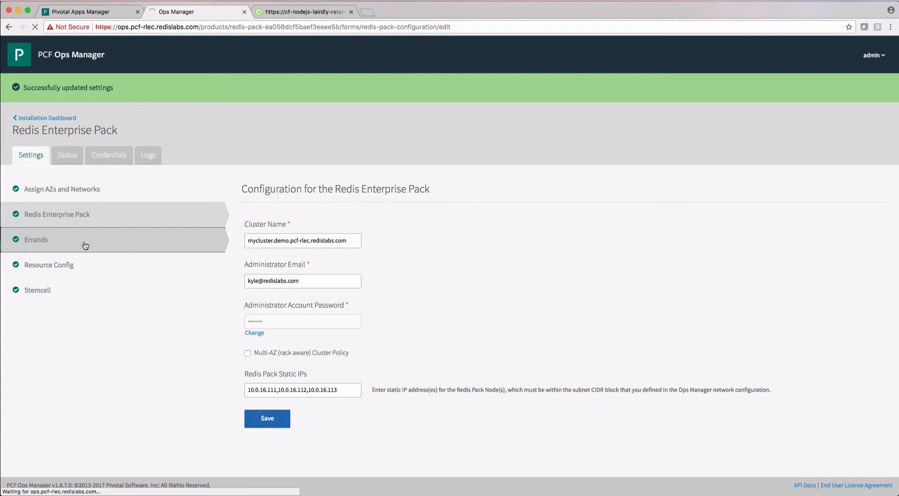
{"action": "left_click", "coordinate": [36, 240]}
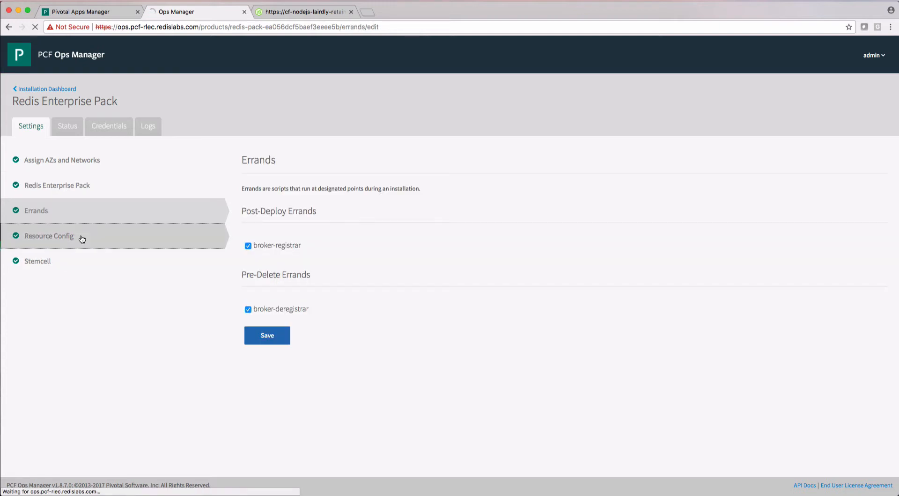
{"action": "left_click", "coordinate": [49, 235]}
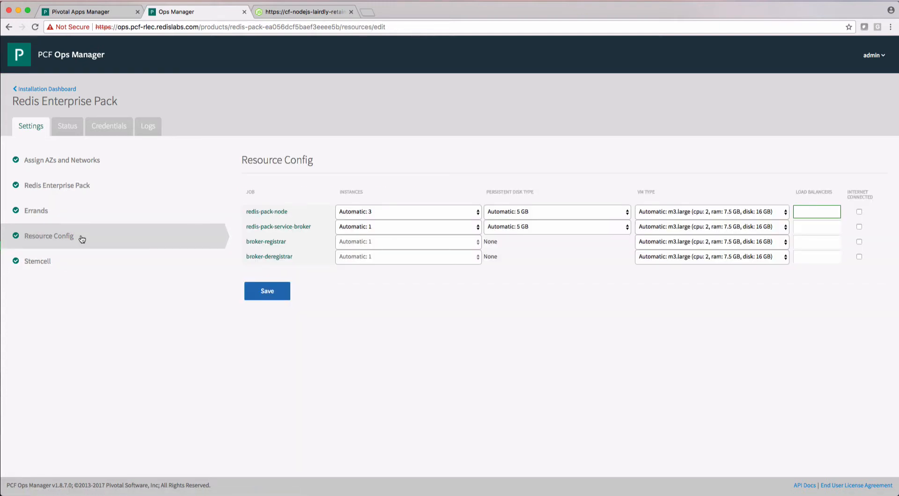
{"action": "left_click", "coordinate": [816, 211]}
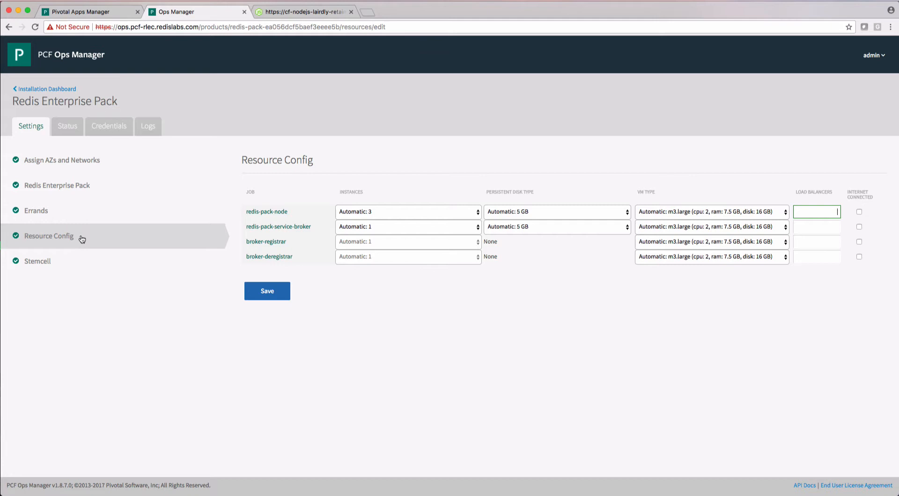
{"action": "left_click", "coordinate": [38, 261]}
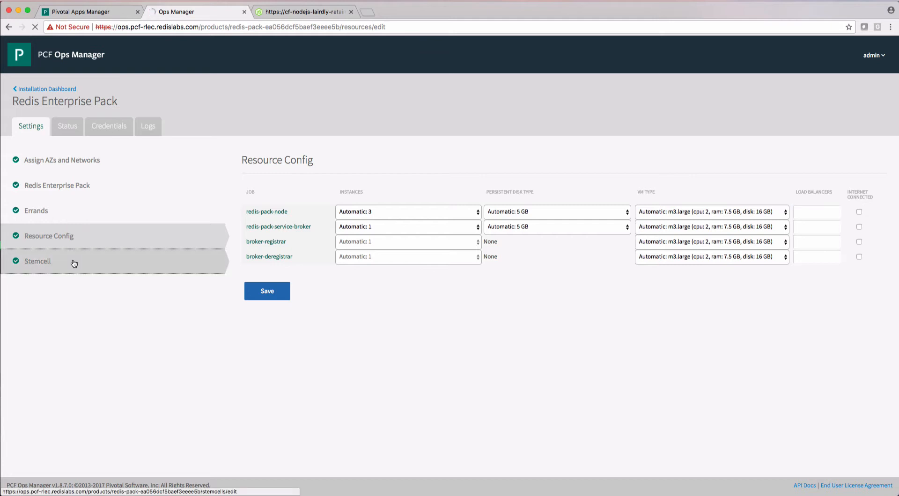
{"action": "left_click", "coordinate": [37, 260]}
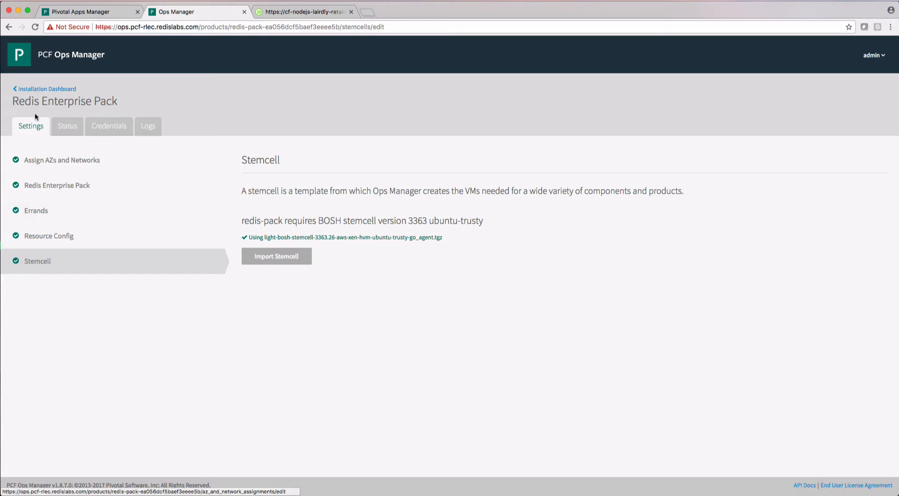
Step: Apply the pending Redis Enterprise Pack installation, then view the test space's apps in Apps Manager
{"action": "left_click", "coordinate": [46, 89]}
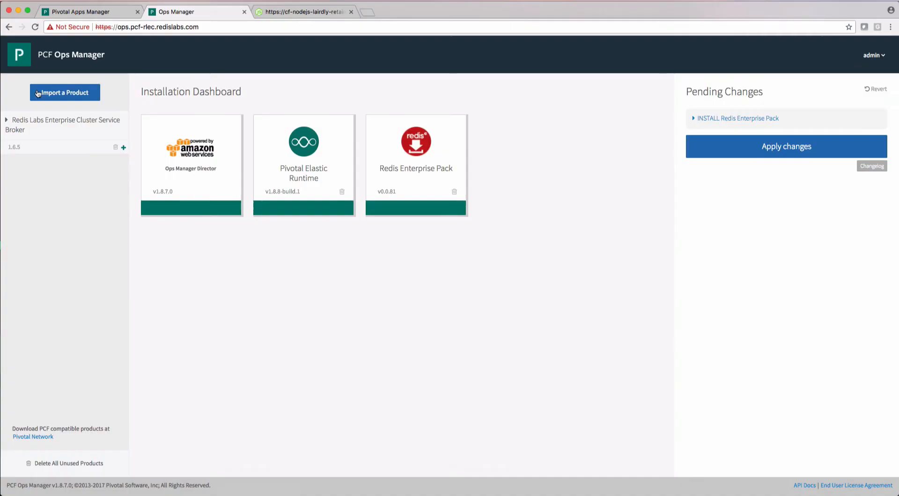
{"action": "left_click", "coordinate": [785, 146]}
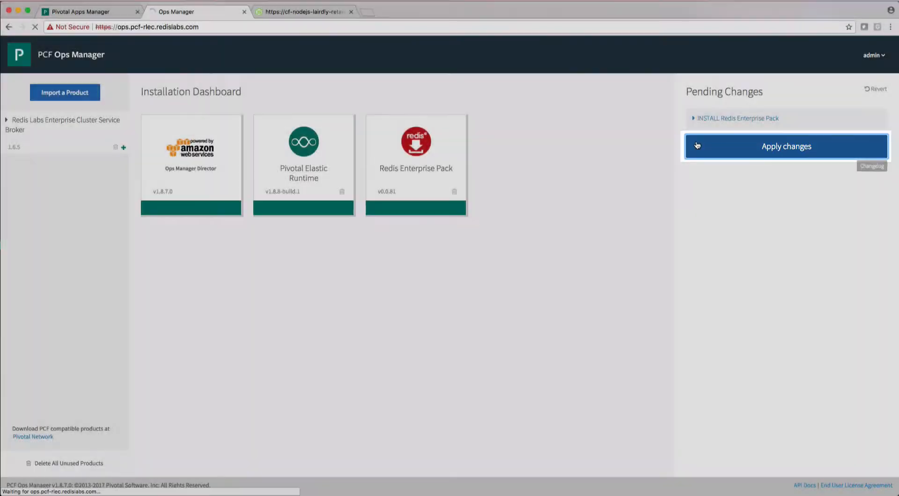
{"action": "left_click", "coordinate": [785, 146]}
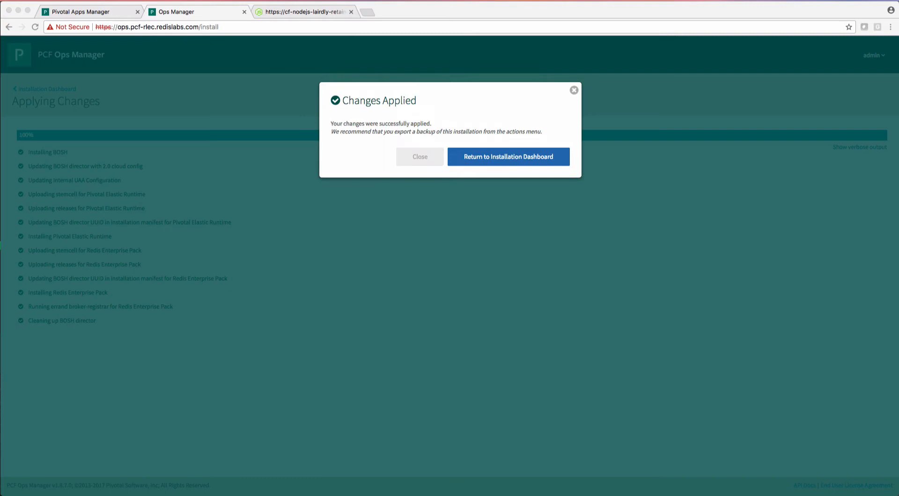
{"action": "mouse_move", "coordinate": [478, 160]}
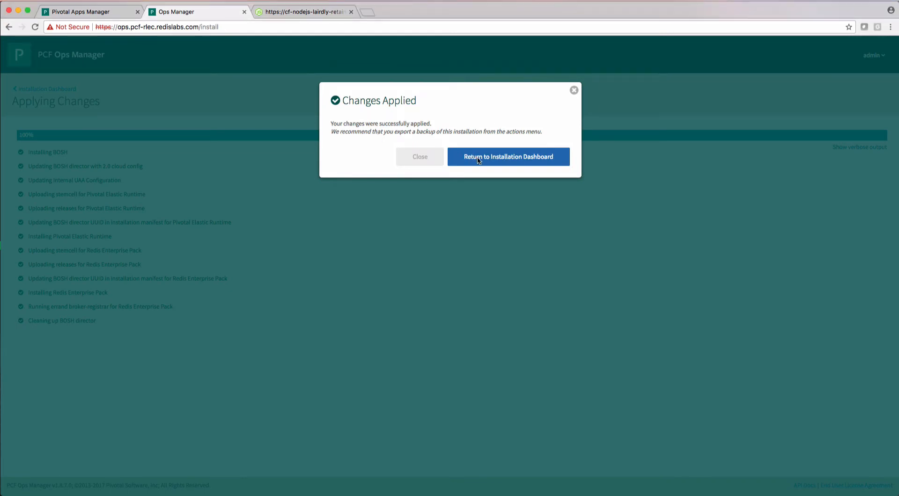
{"action": "left_click", "coordinate": [507, 157]}
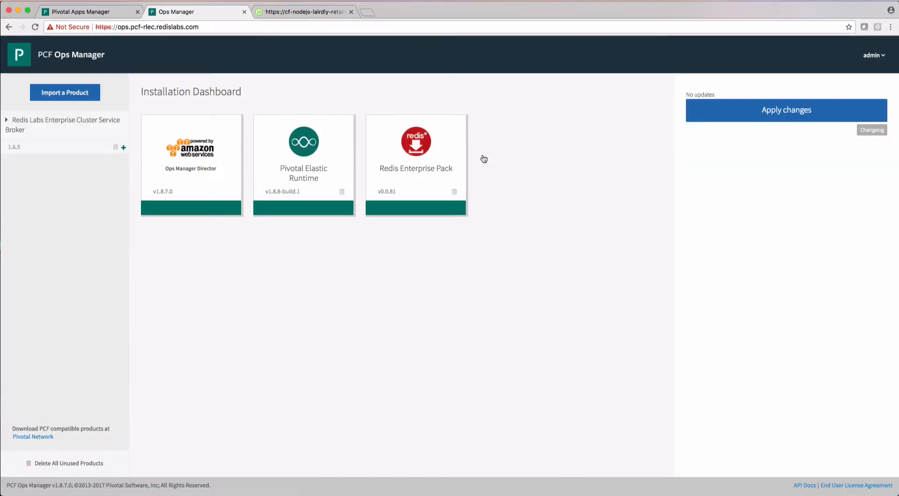
{"action": "left_click", "coordinate": [415, 164]}
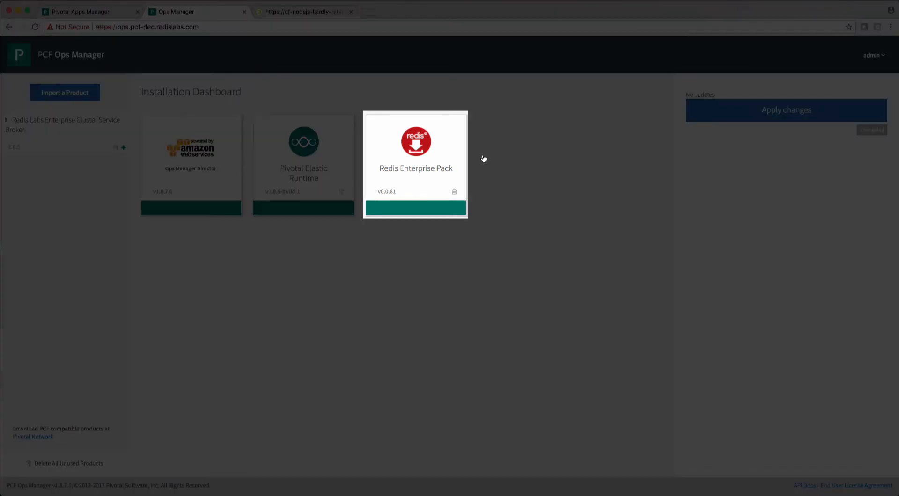
{"action": "left_click", "coordinate": [75, 11]}
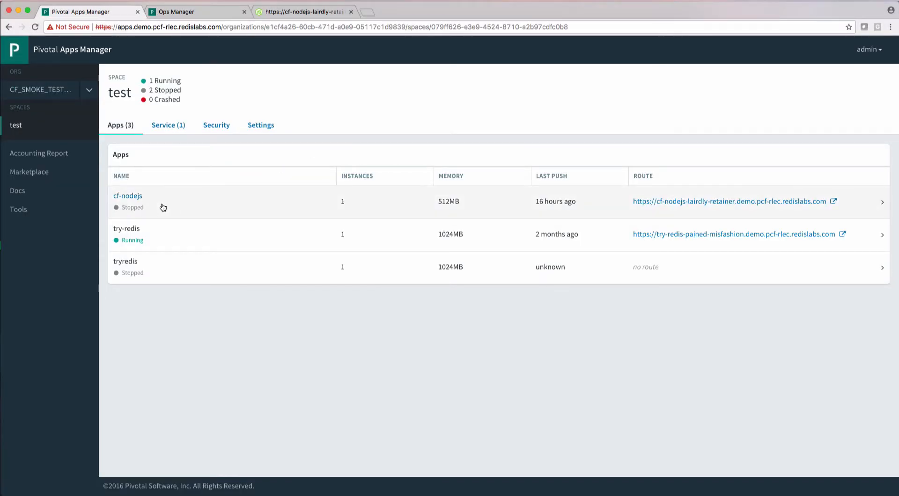
Step: Start the stopped cf-nodejs app and reload its page, which shows no bound services
{"action": "left_click", "coordinate": [127, 195]}
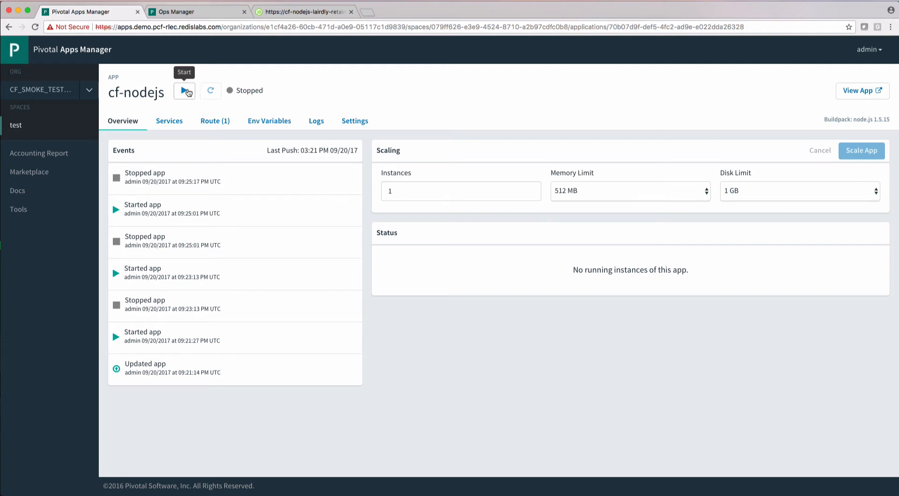
{"action": "left_click", "coordinate": [184, 90]}
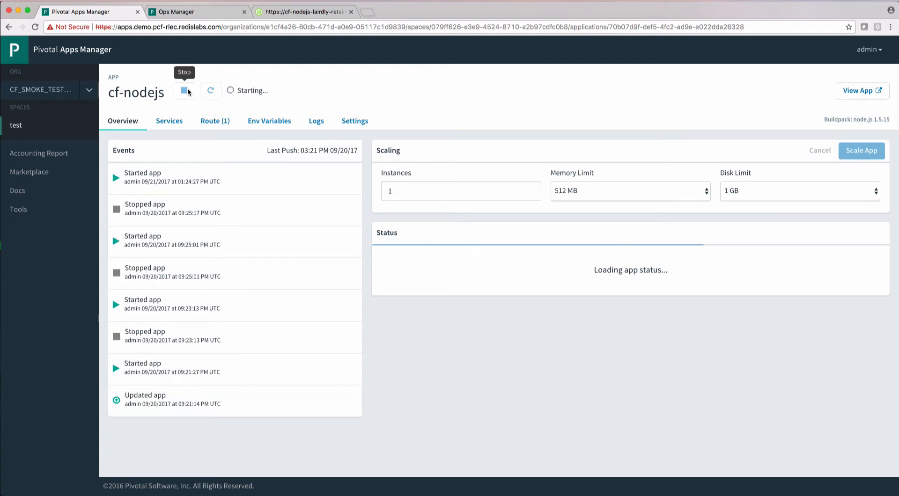
{"action": "left_click", "coordinate": [304, 11]}
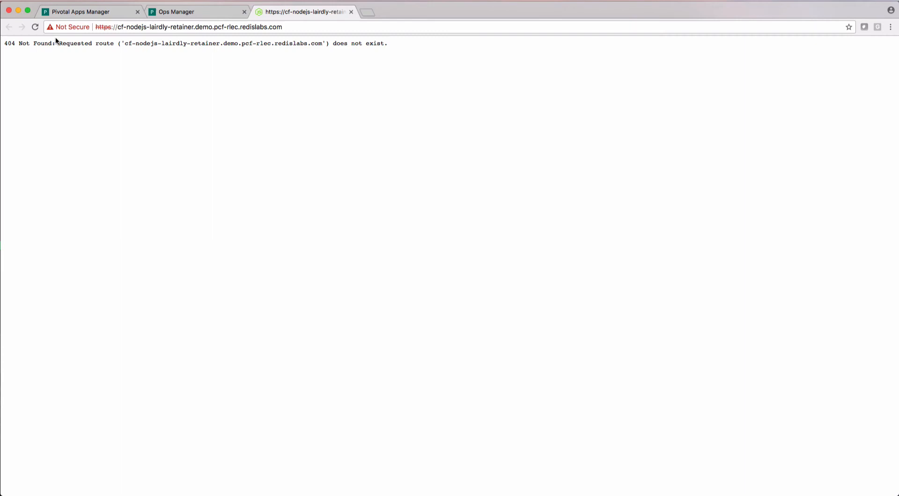
{"action": "left_click", "coordinate": [35, 27]}
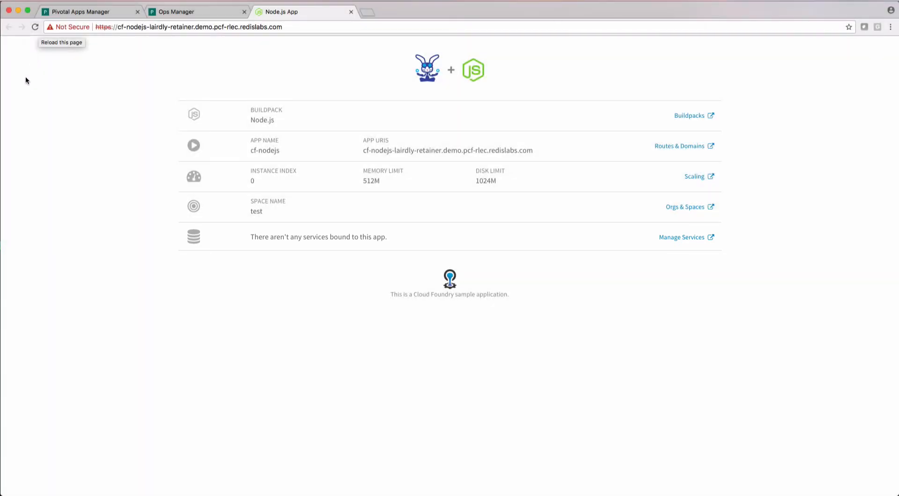
{"action": "mouse_move", "coordinate": [25, 80]}
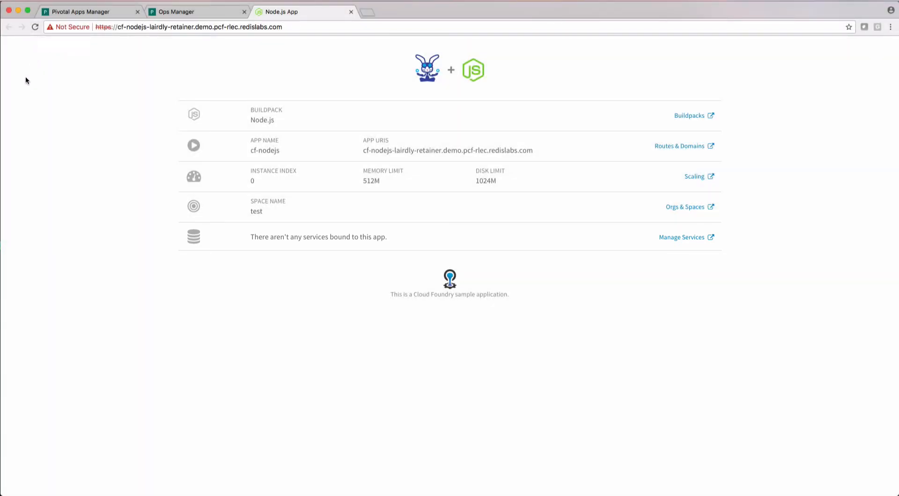
{"action": "left_click", "coordinate": [80, 11]}
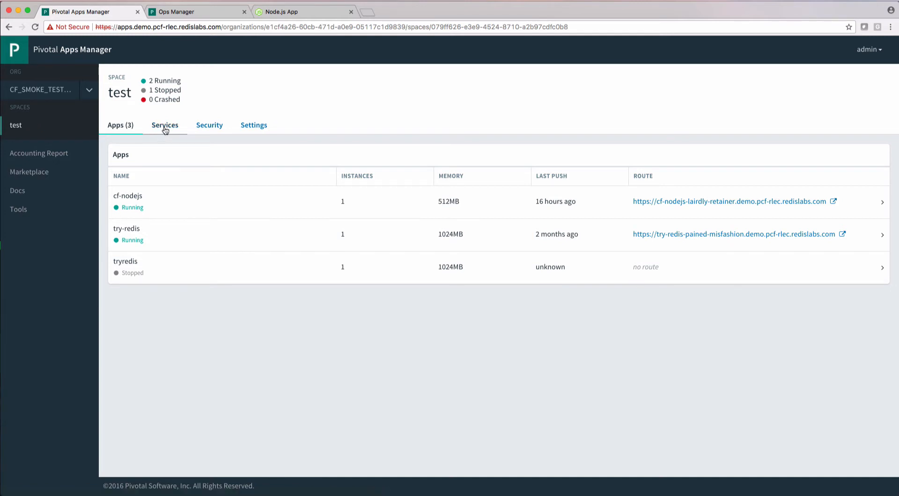
Step: Add a Redis Enterprise Pack simple-redis service named video-db from Marketplace, bound to cf-nodejs
{"action": "left_click", "coordinate": [164, 125]}
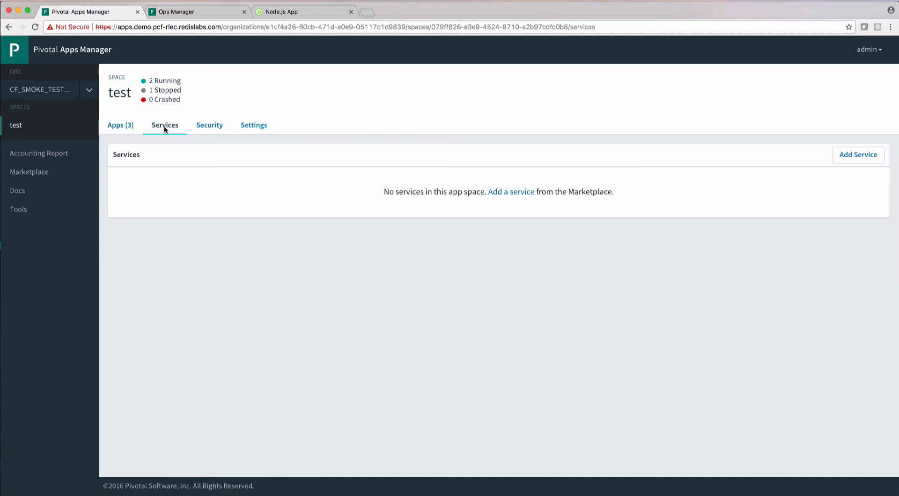
{"action": "mouse_move", "coordinate": [510, 192]}
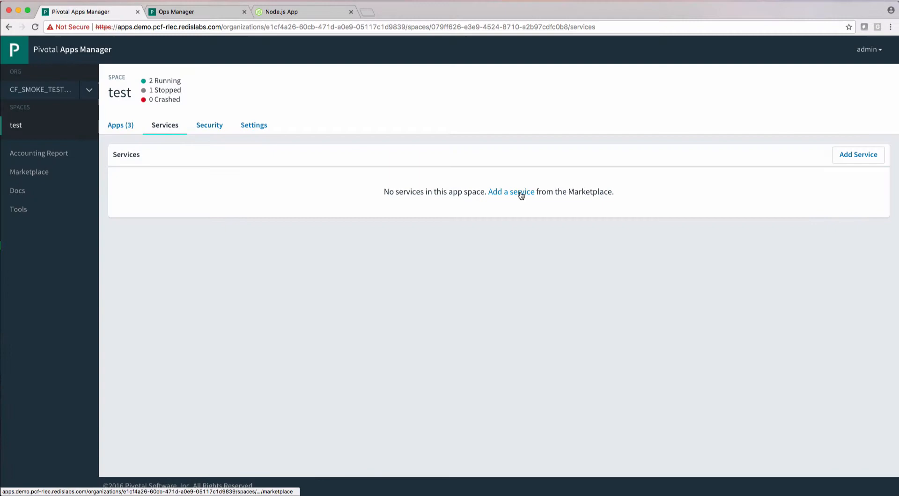
{"action": "left_click", "coordinate": [511, 192]}
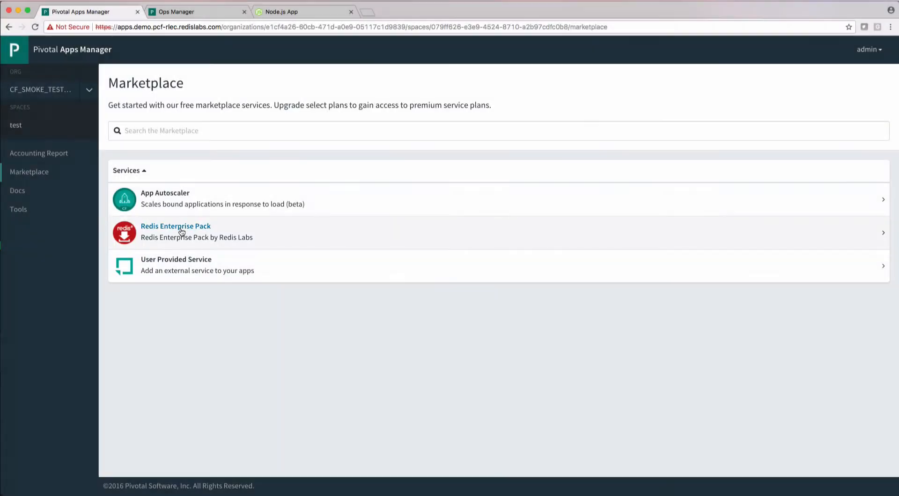
{"action": "left_click", "coordinate": [176, 225]}
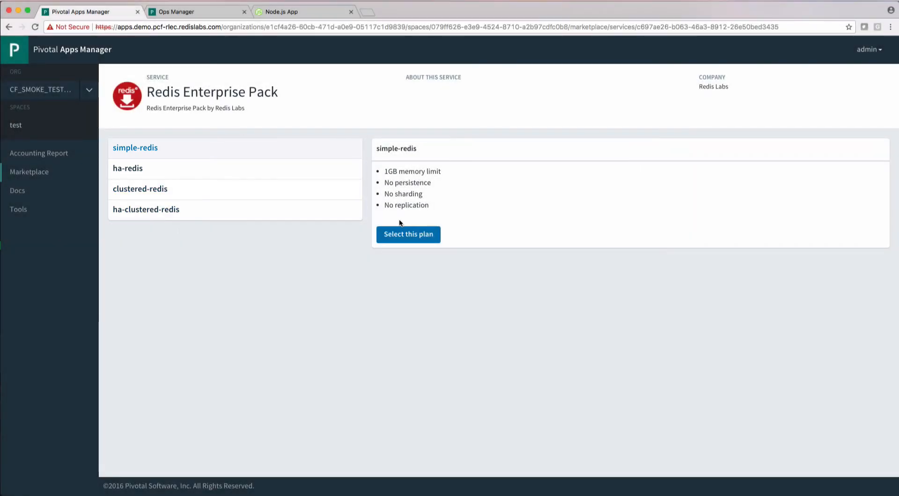
{"action": "left_click", "coordinate": [407, 234]}
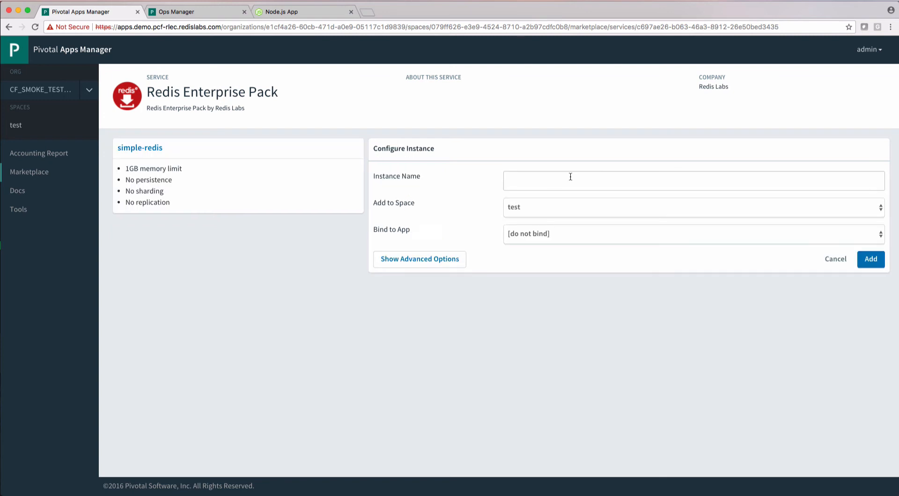
{"action": "type", "text": "video-db"}
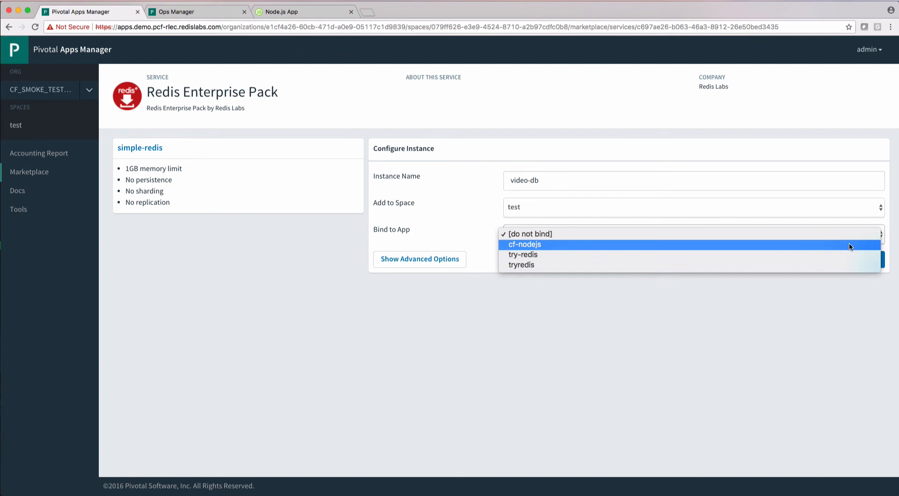
{"action": "left_click", "coordinate": [523, 244]}
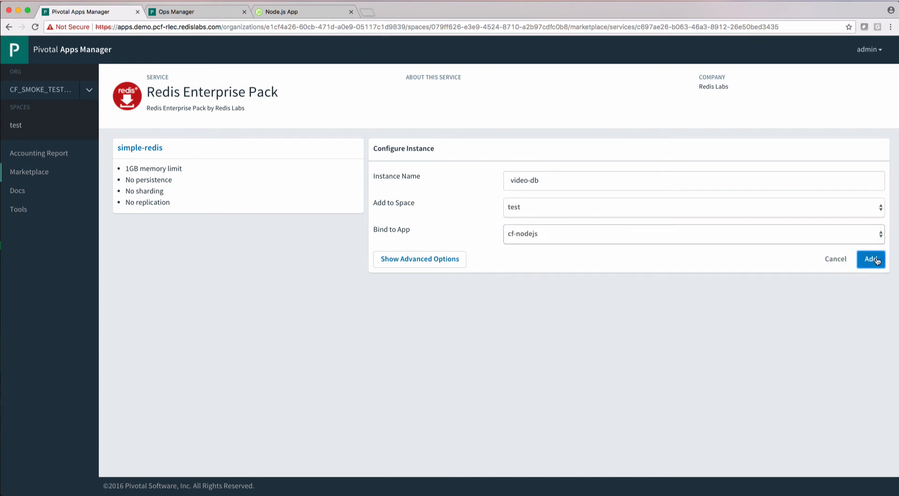
{"action": "left_click", "coordinate": [870, 259]}
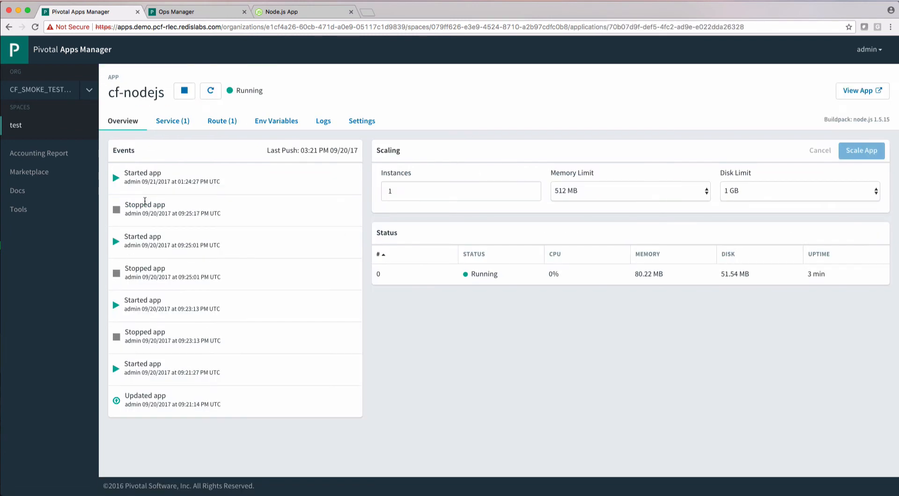
Step: Reload the cf-nodejs page to see the bound redislabs video-db service on simple-redis
{"action": "left_click", "coordinate": [210, 90]}
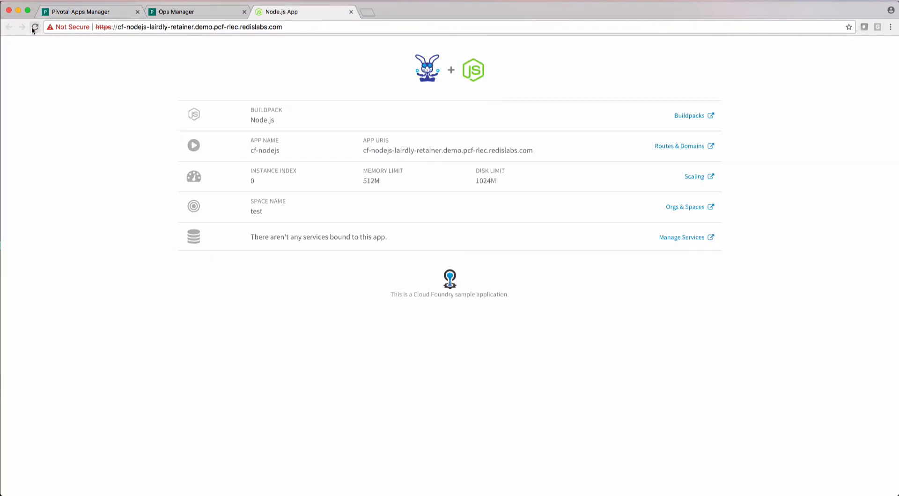
{"action": "left_click", "coordinate": [34, 28]}
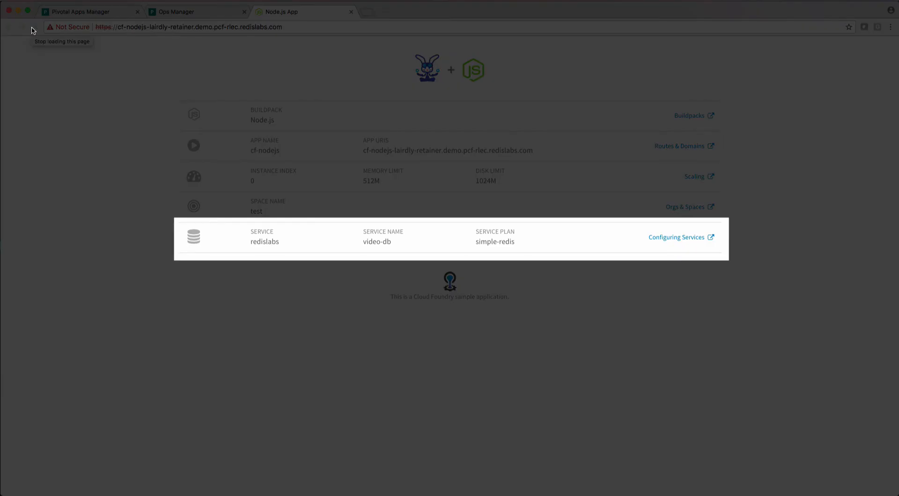